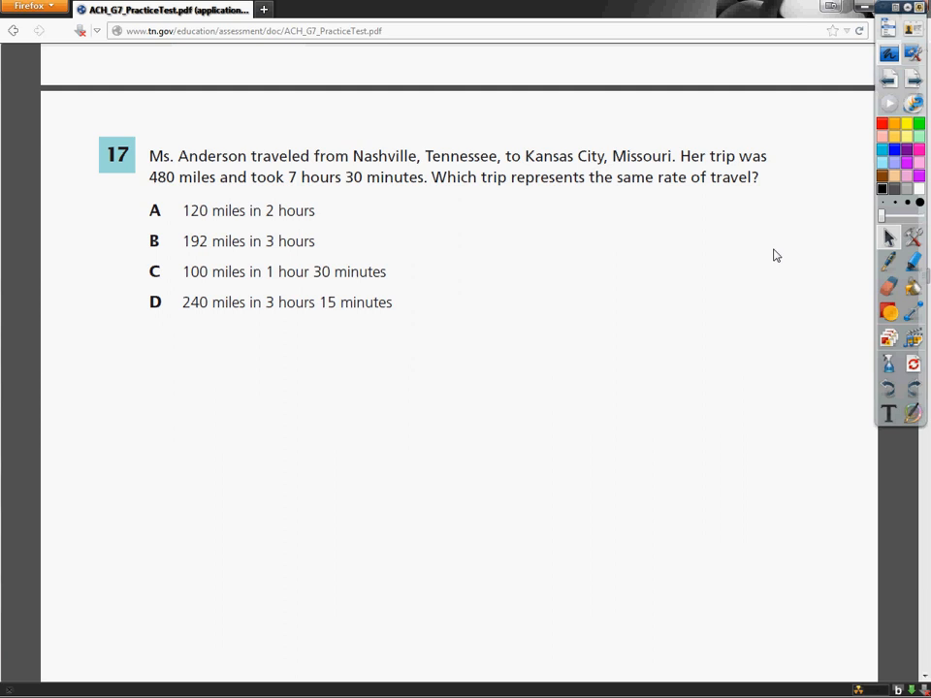
mouse_move(882, 264)
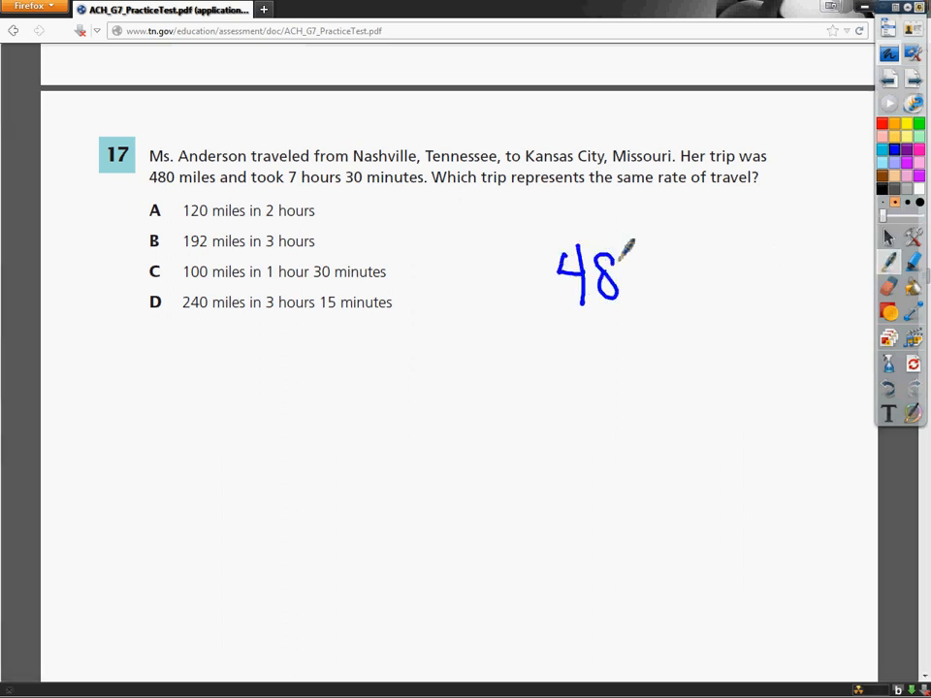
Write the fraction '480 miles' over 'time' beside the choices and underline '30 minutes'
left_click_drag(644, 252, 630, 291)
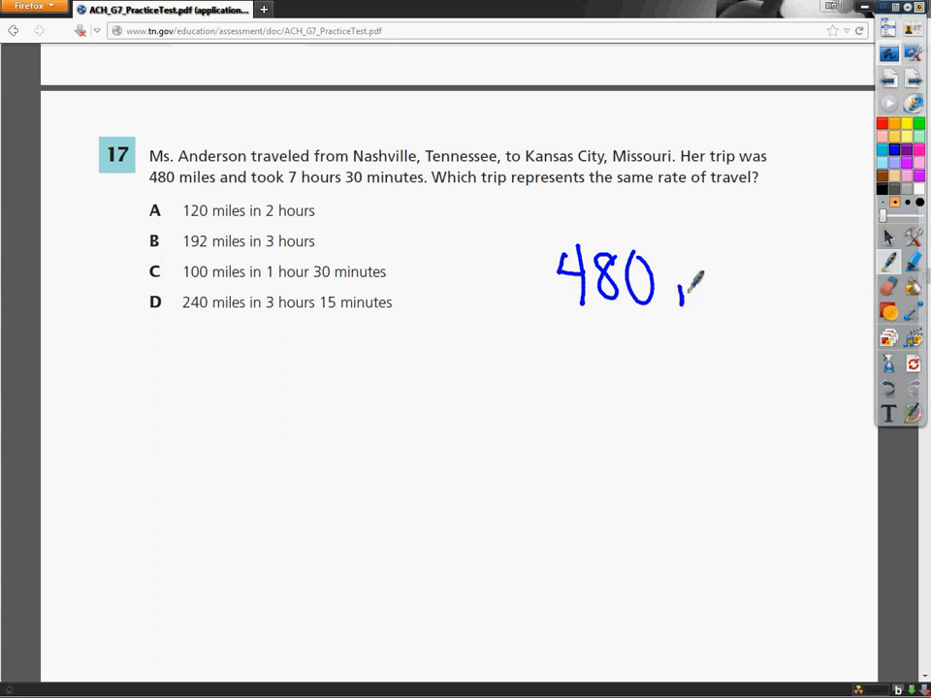
left_click_drag(679, 291, 766, 291)
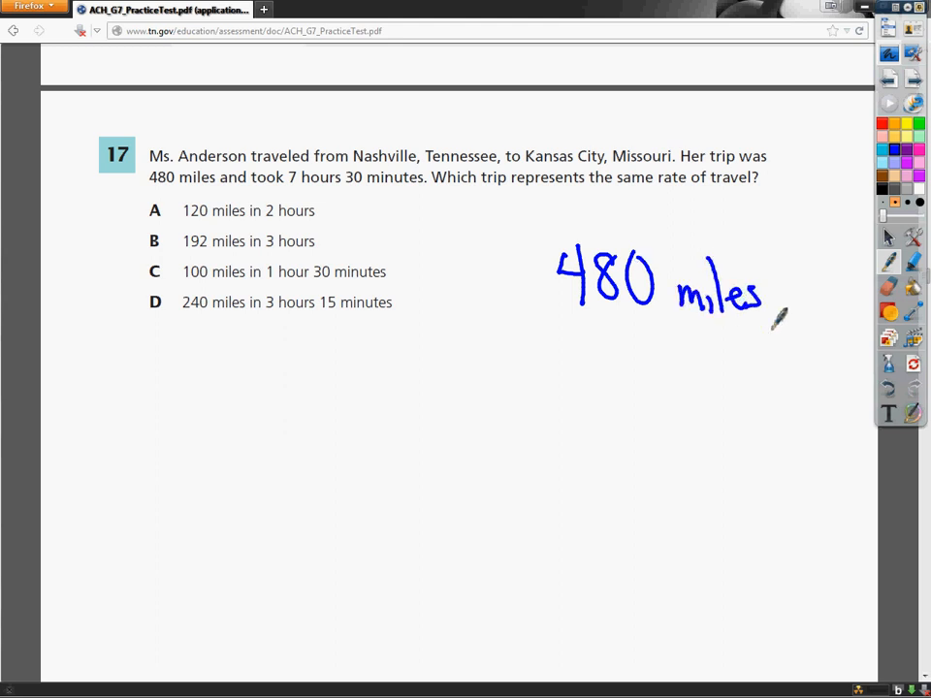
left_click_drag(543, 329, 774, 326)
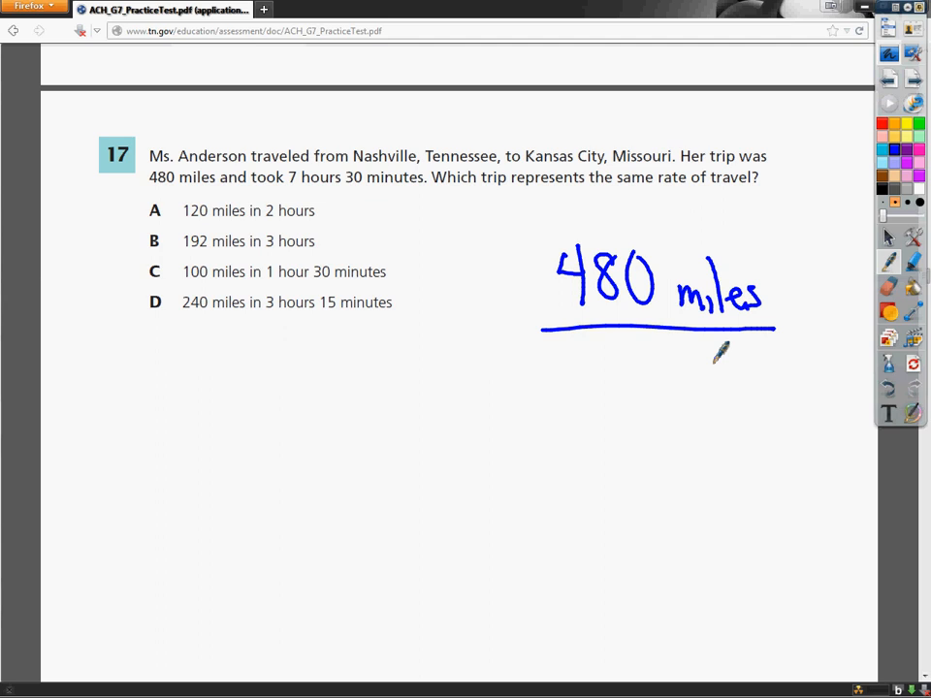
left_click_drag(714, 373, 772, 372)
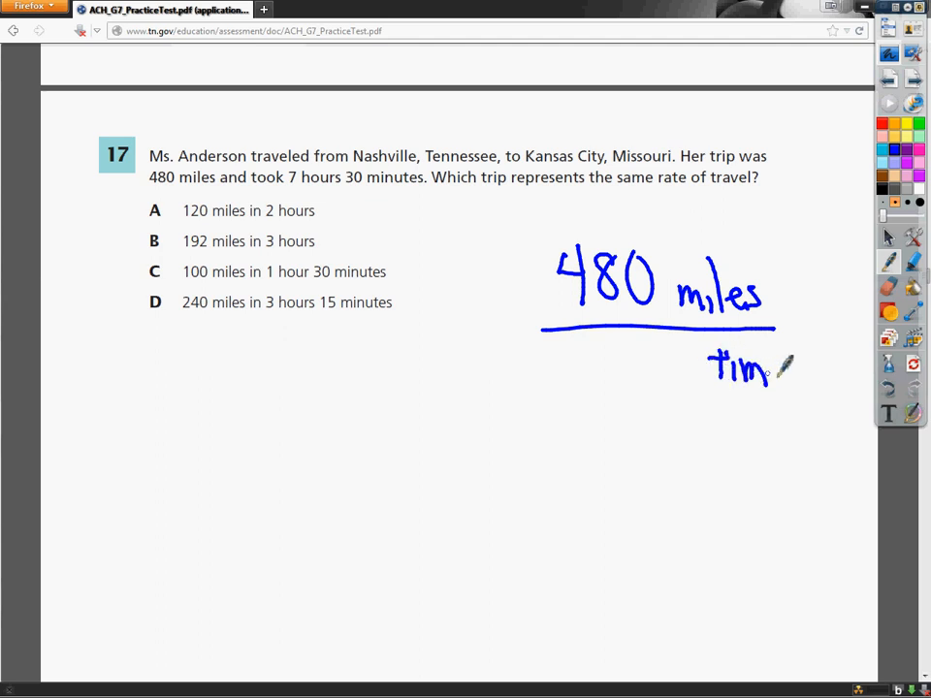
left_click_drag(772, 372, 795, 384)
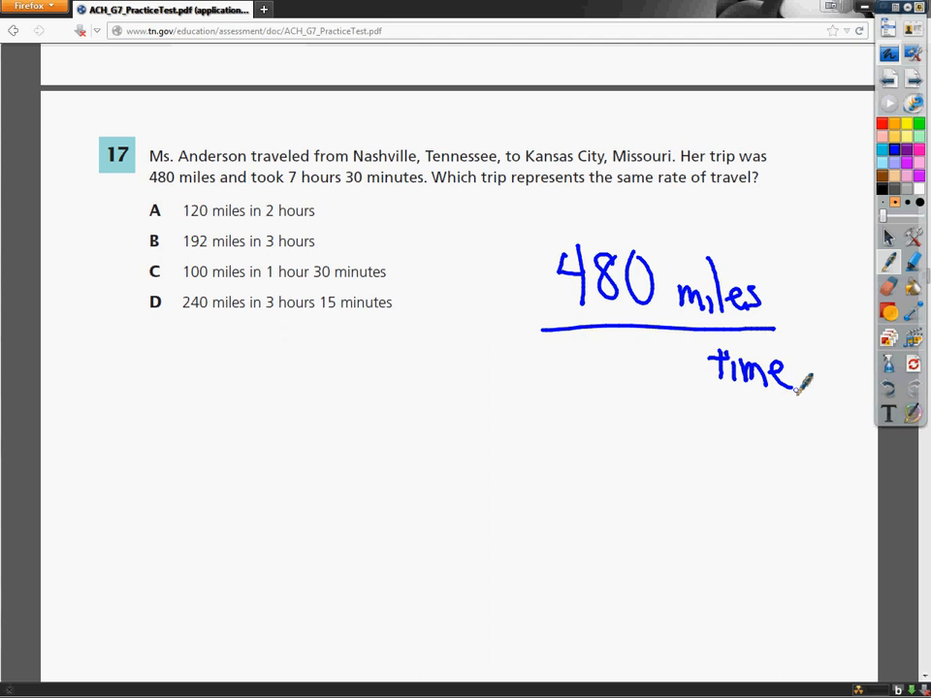
left_click_drag(346, 190, 427, 190)
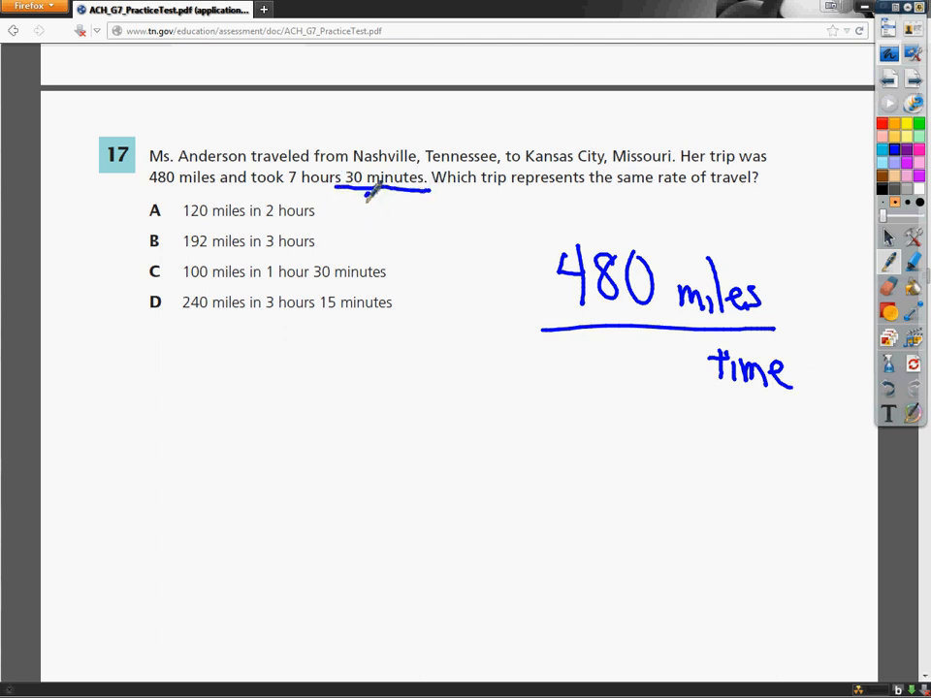
Write 60 under 30 minutes, make the denominator '7 30/60 hours', and begin '480/' below
left_click_drag(364, 204, 404, 209)
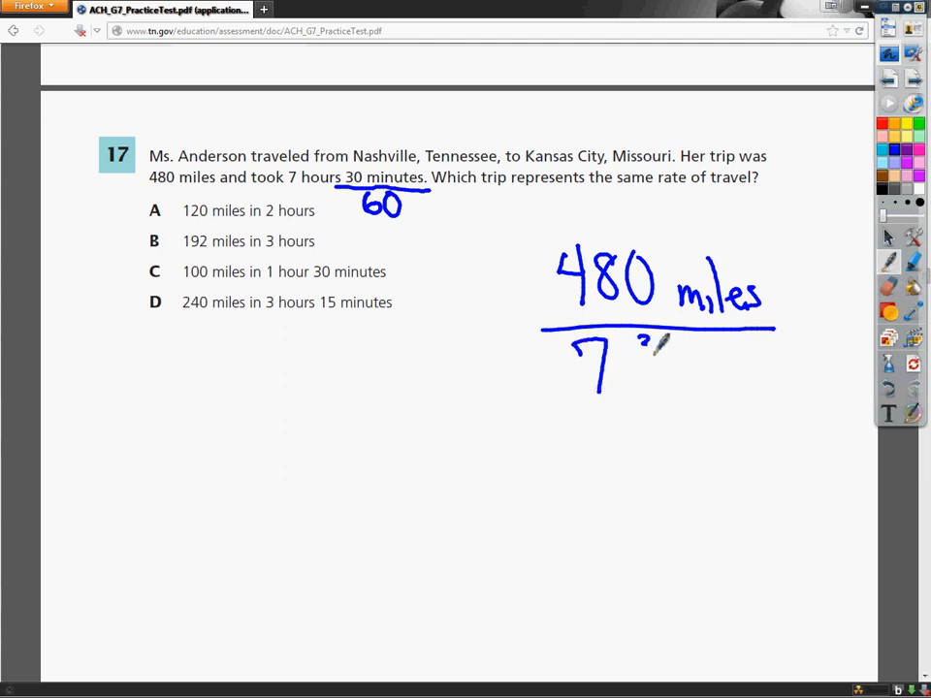
left_click_drag(644, 349, 660, 392)
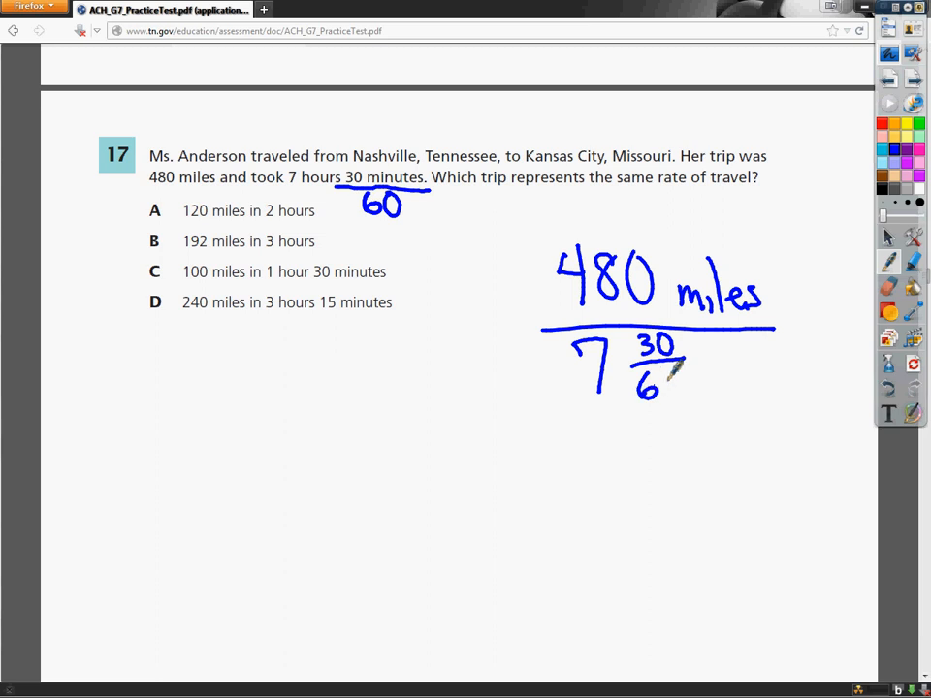
left_click_drag(663, 384, 683, 388)
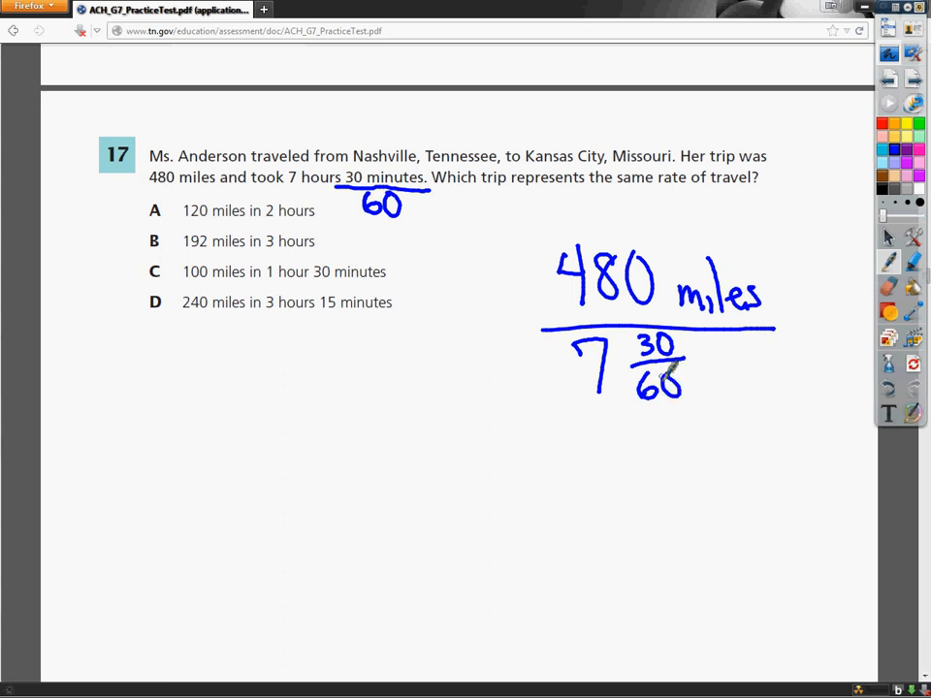
left_click_drag(714, 349, 760, 388)
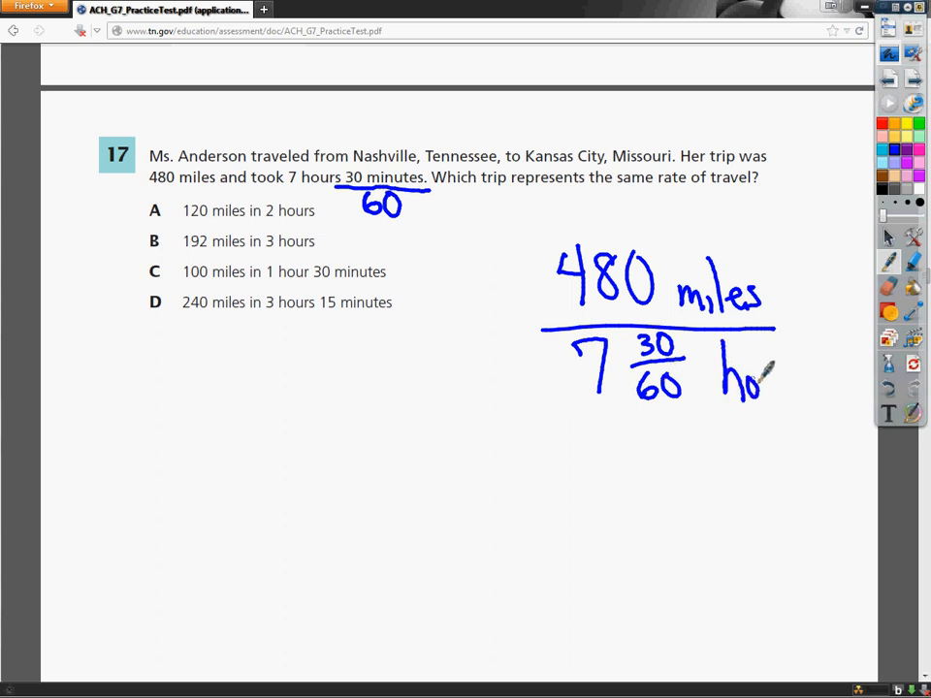
left_click_drag(756, 373, 810, 397)
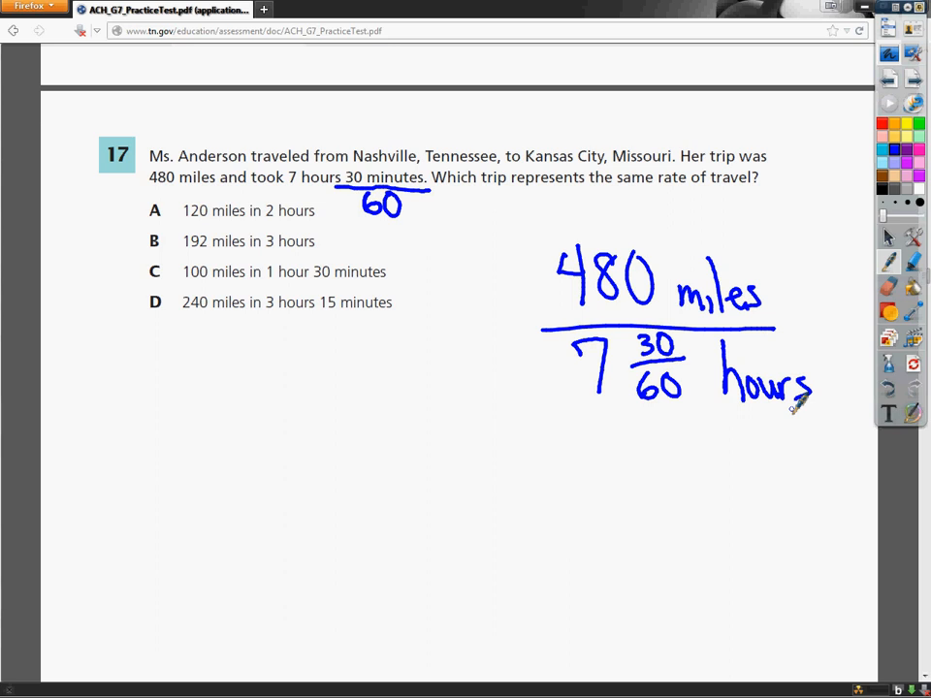
left_click_drag(165, 398, 209, 426)
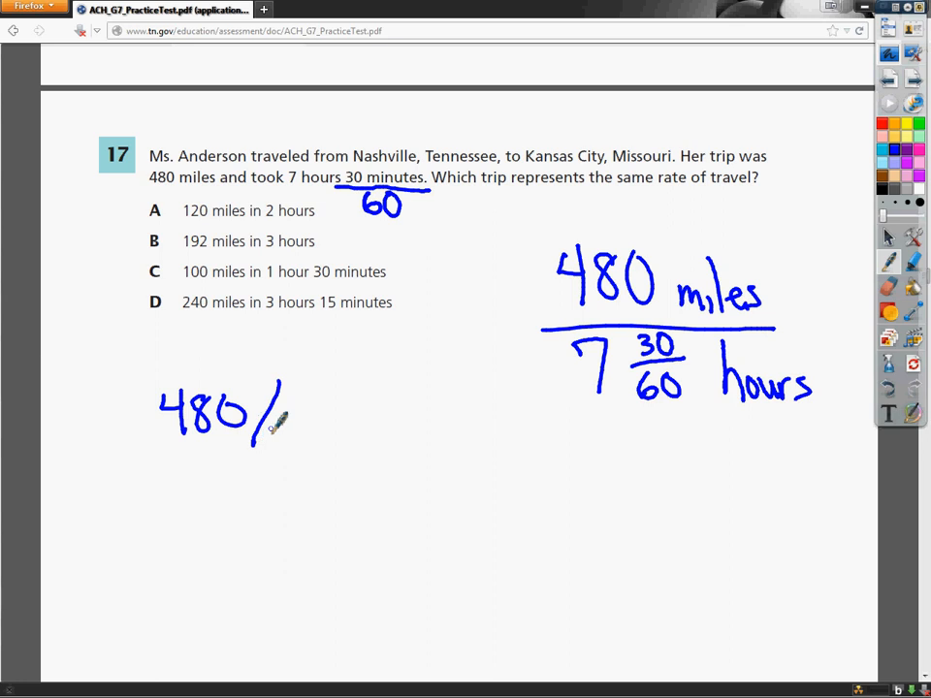
Complete the division as 480/7.30.60
left_click_drag(301, 397, 334, 442)
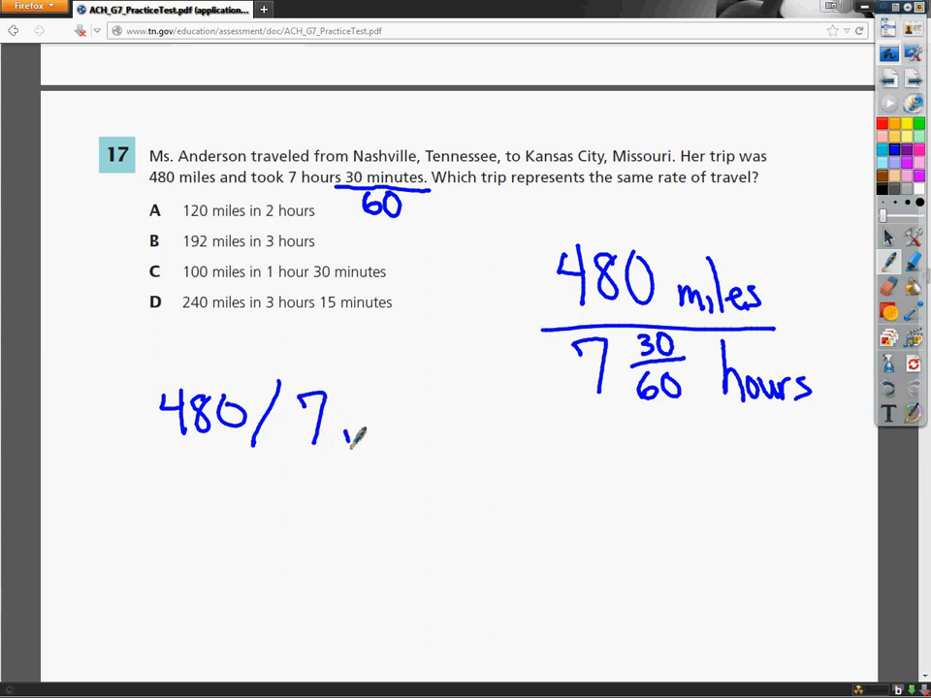
left_click_drag(333, 443, 427, 408)
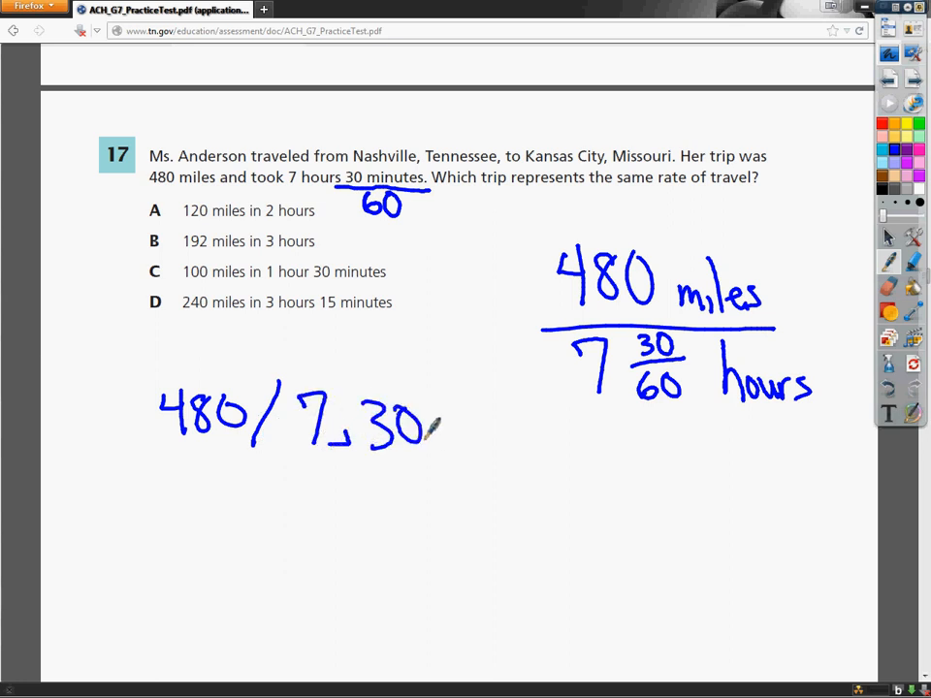
left_click_drag(461, 426, 501, 442)
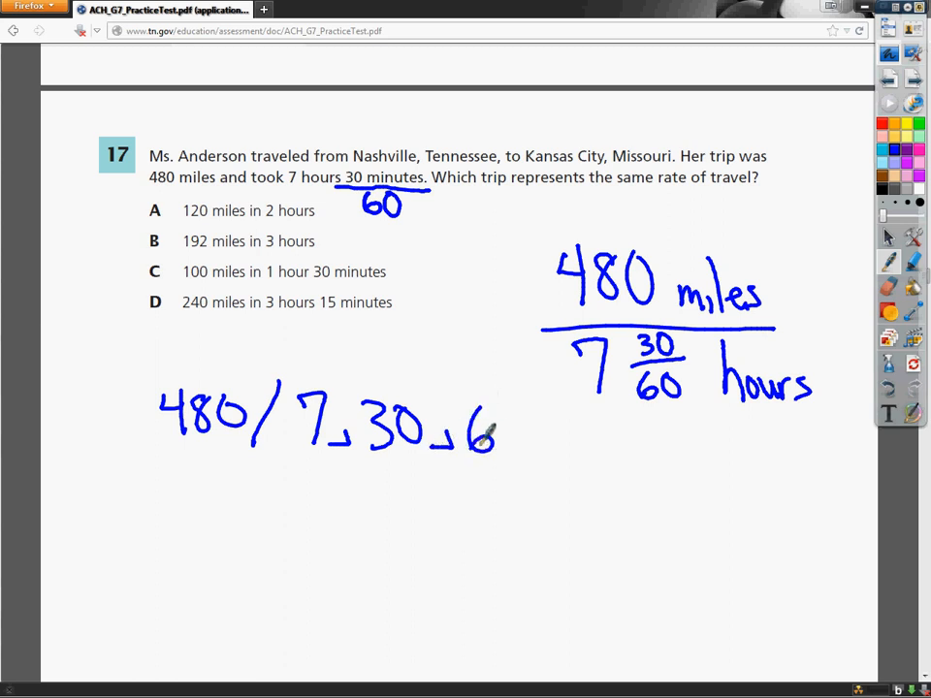
left_click_drag(494, 426, 527, 446)
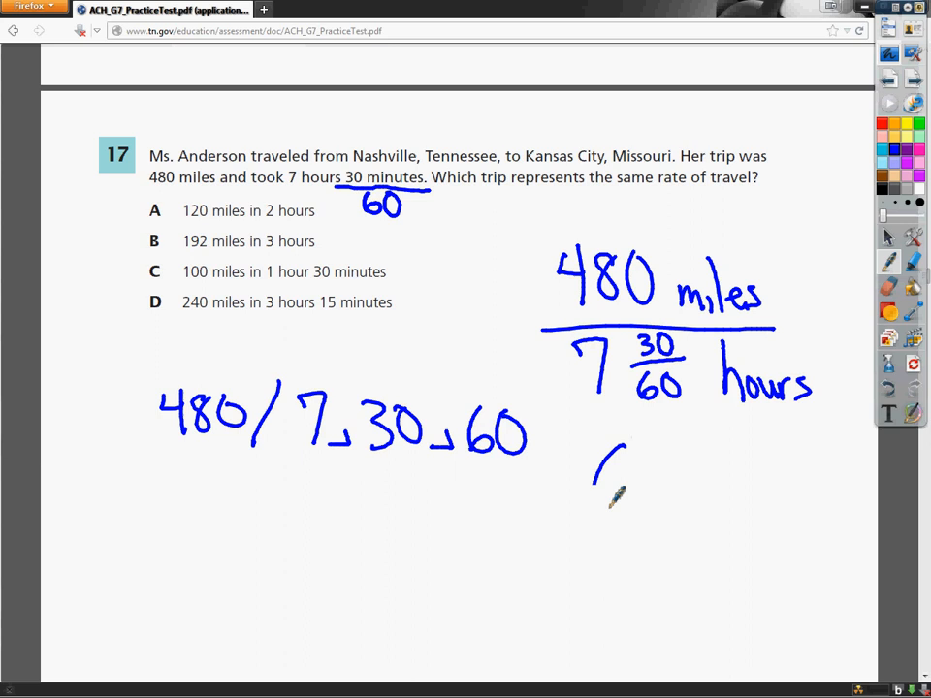
Write and circle the result '64 miles/hr.' and begin checking choice A
left_click_drag(597, 466, 698, 485)
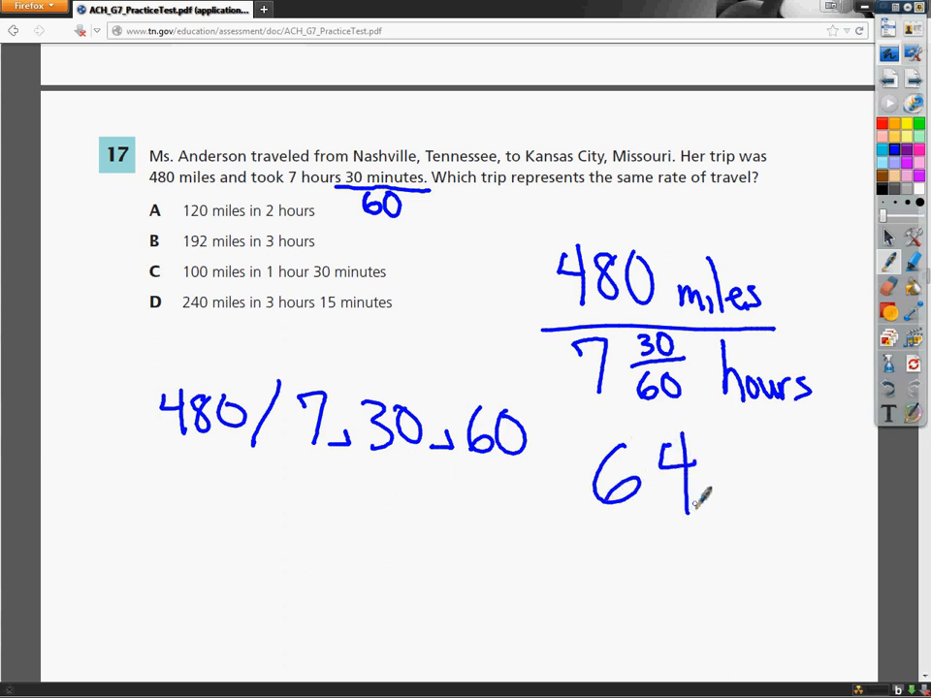
left_click_drag(698, 485, 753, 484)
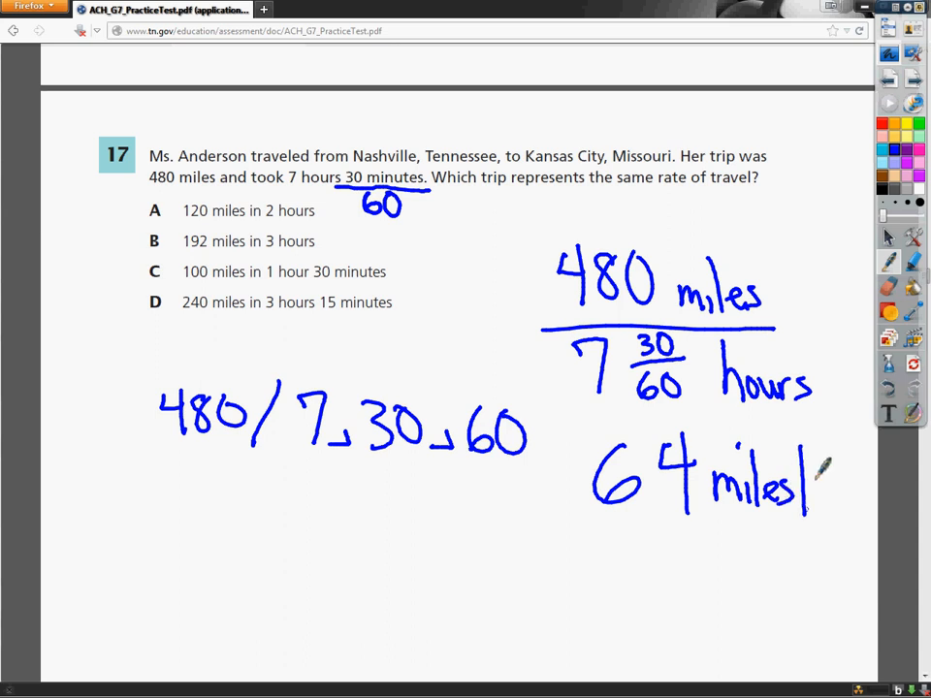
left_click_drag(814, 485, 863, 489)
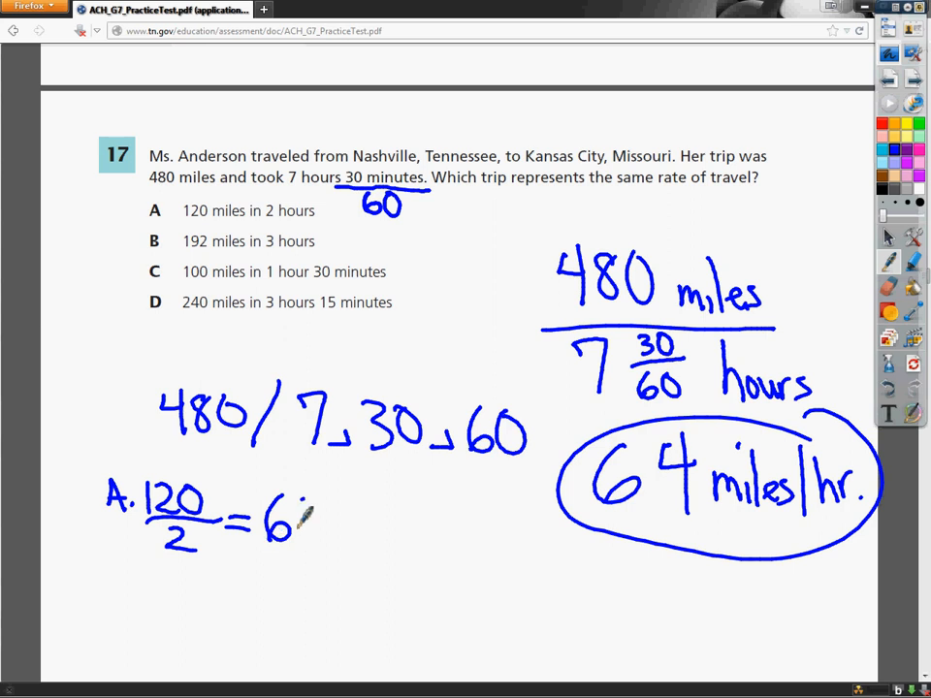
Finish A = 60, write and circle B. 192/3 = 64 linked to the rate, circle B, start C with 100
left_click_drag(300, 514, 320, 527)
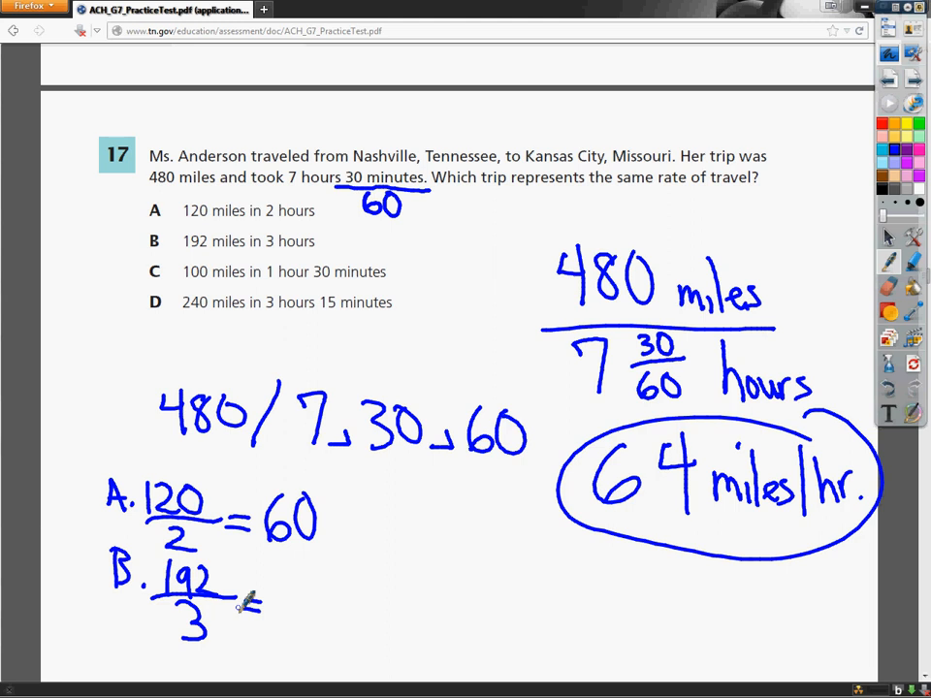
left_click_drag(261, 601, 315, 605)
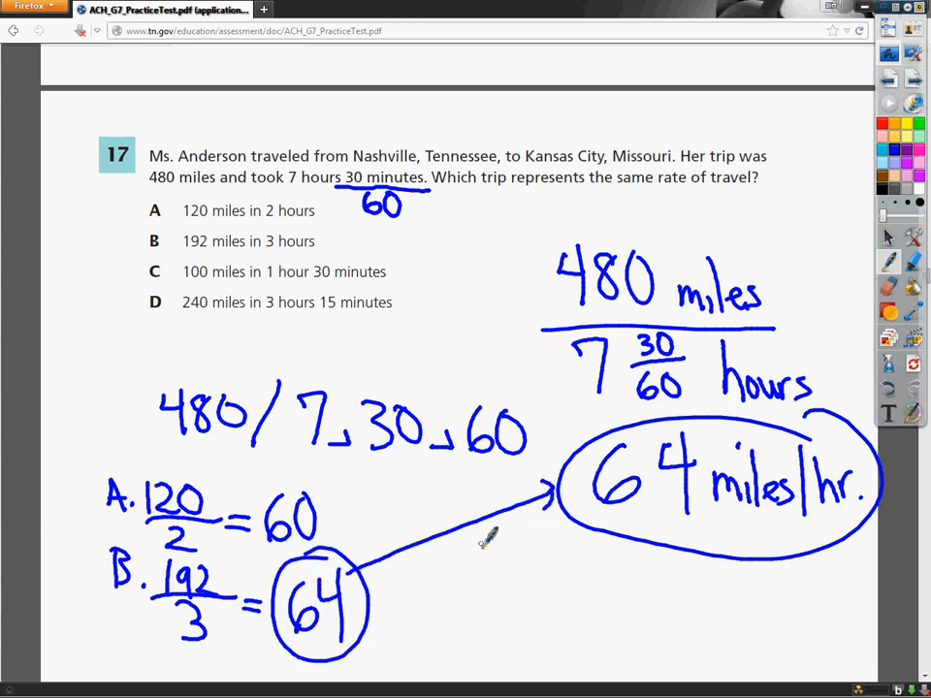
left_click_drag(116, 240, 178, 241)
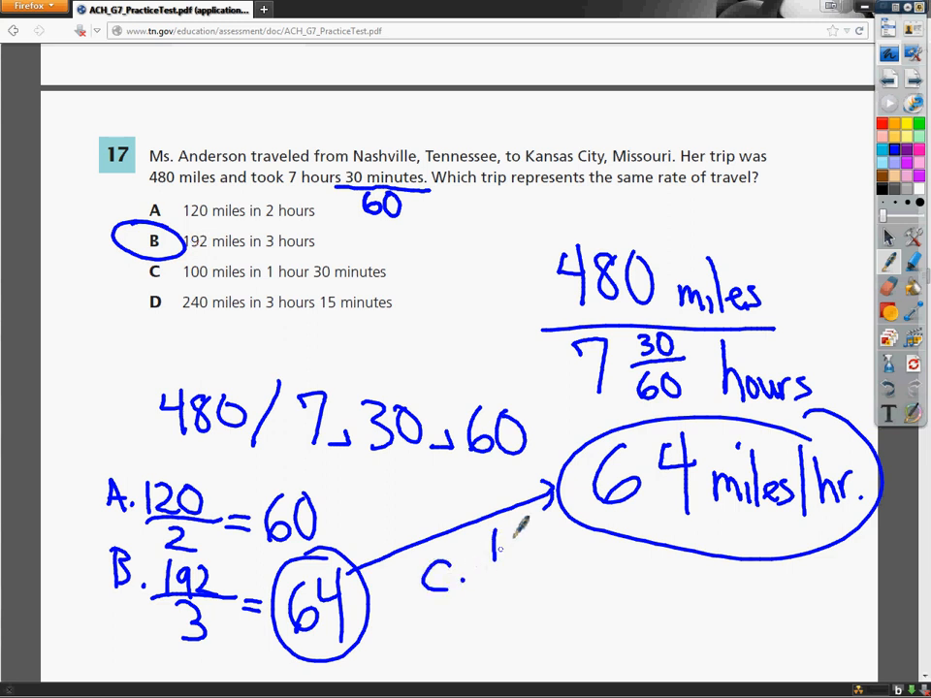
left_click_drag(485, 539, 563, 558)
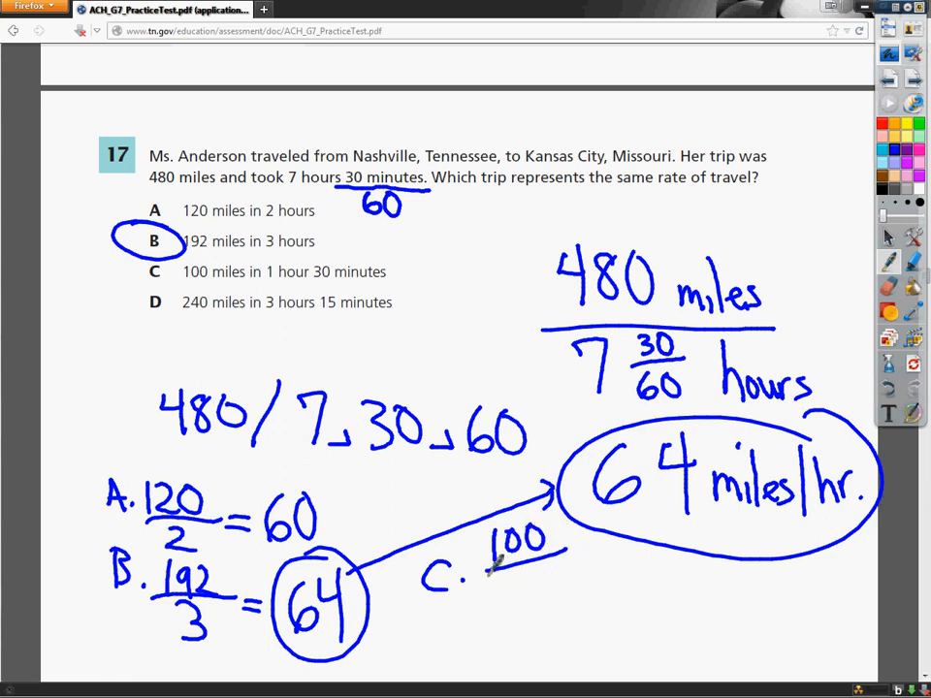